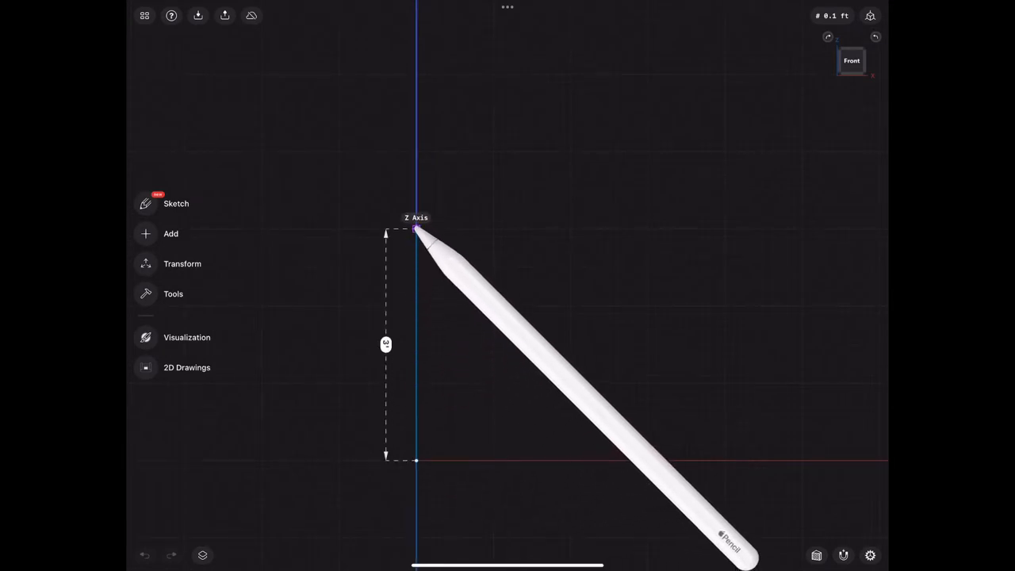
Step: Set the profile line to 3 ft and revolve the rectangle 360° around Z into a solid cylinder
{"action": "left_click", "coordinate": [174, 202]}
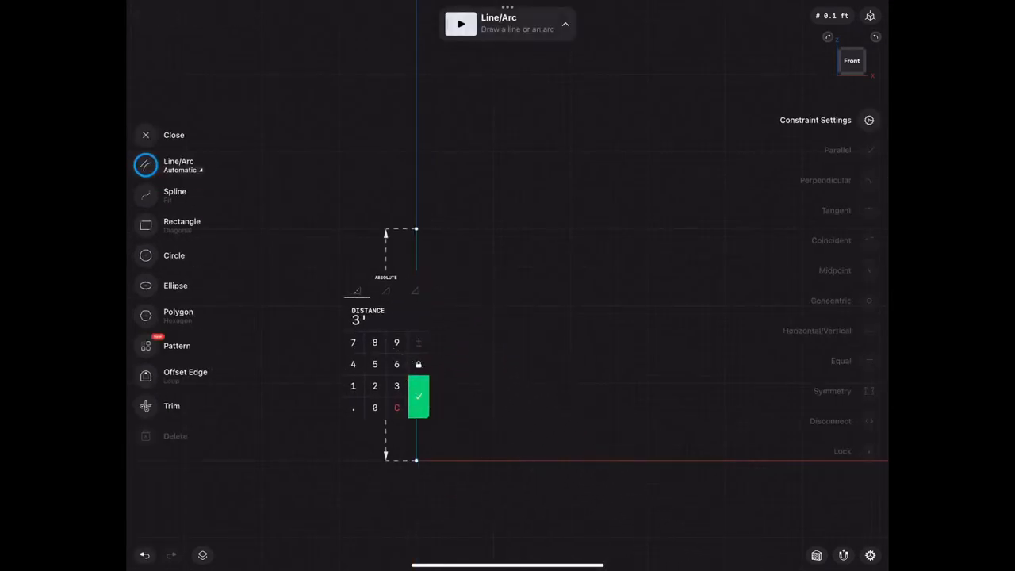
{"action": "left_click", "coordinate": [418, 397]}
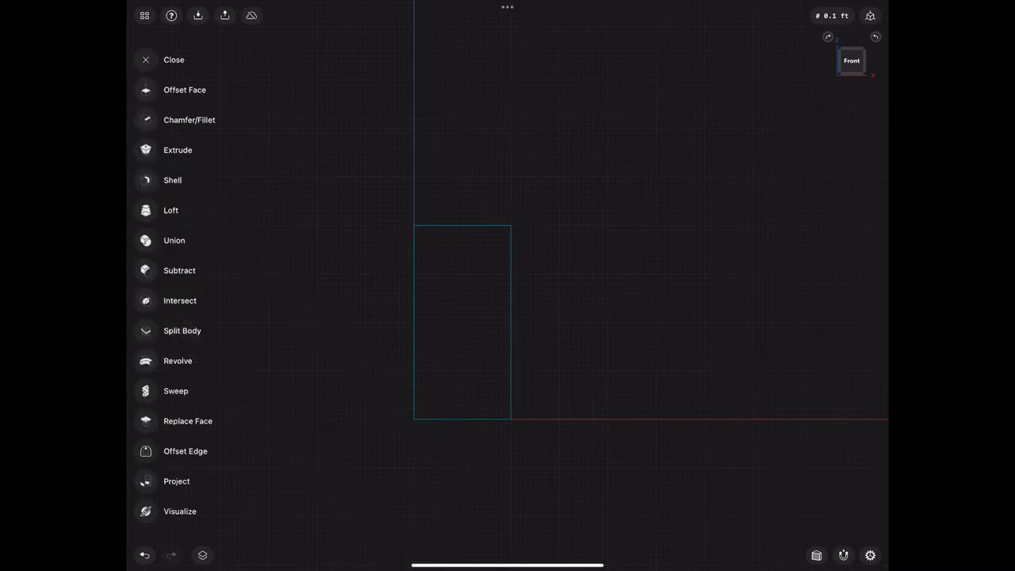
{"action": "left_click", "coordinate": [177, 361]}
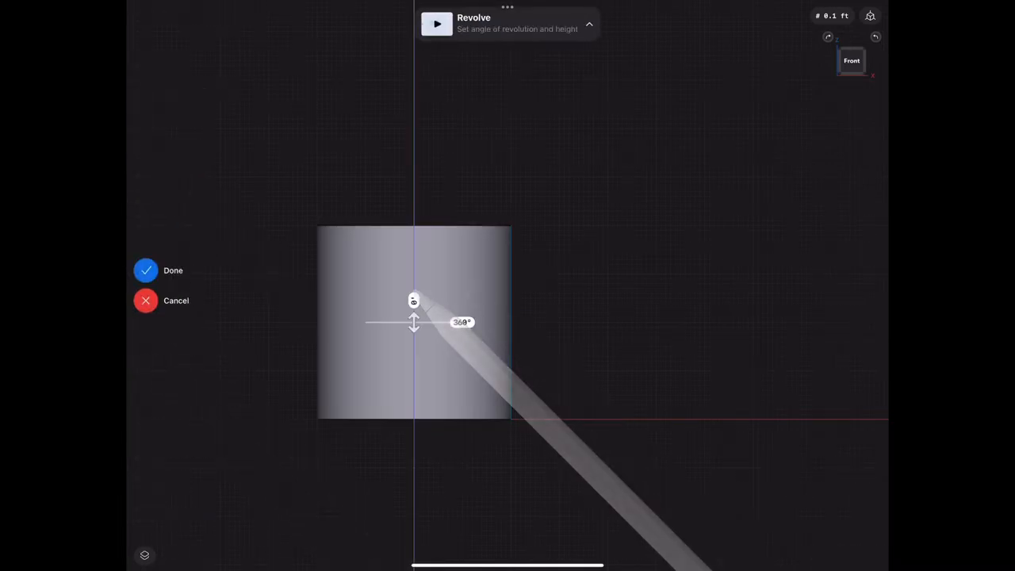
{"action": "left_click", "coordinate": [146, 269]}
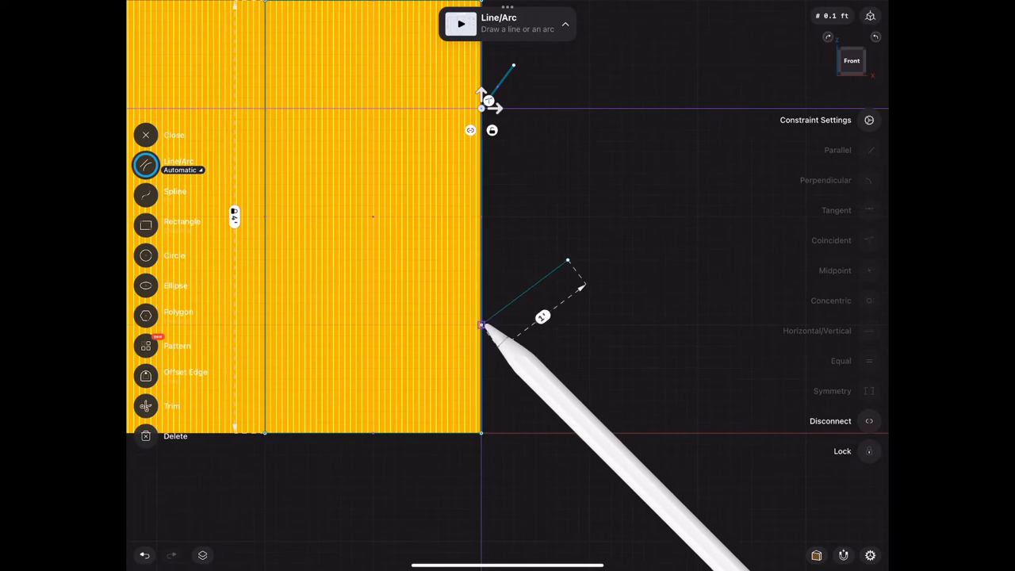
Step: Draw a half-circle arc from the body's side edge as the handle outline
{"action": "left_click", "coordinate": [146, 135]}
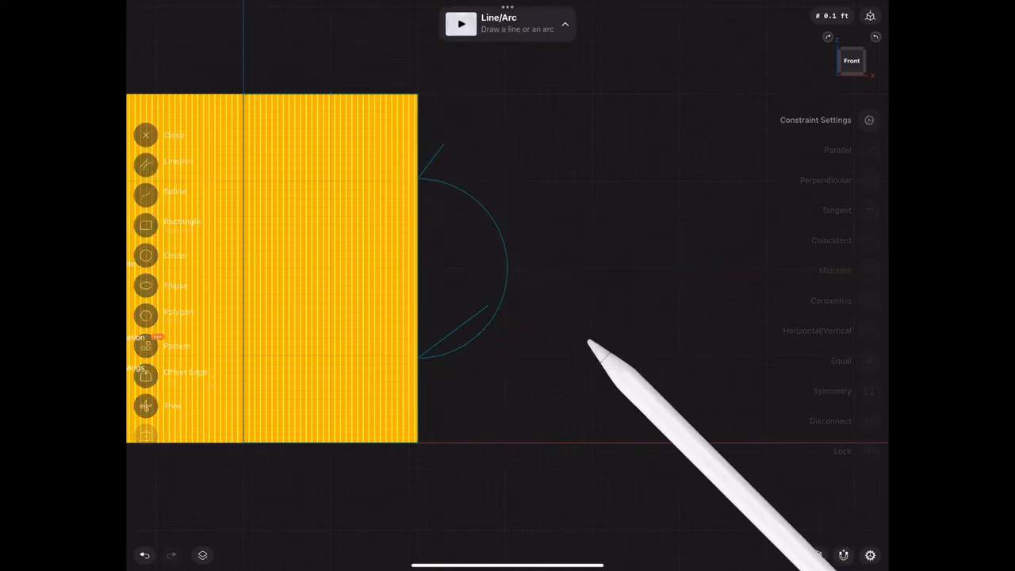
Step: Offset the half-circle outline into a 0.5 ft wide handle band and accept it
{"action": "left_click", "coordinate": [146, 135]}
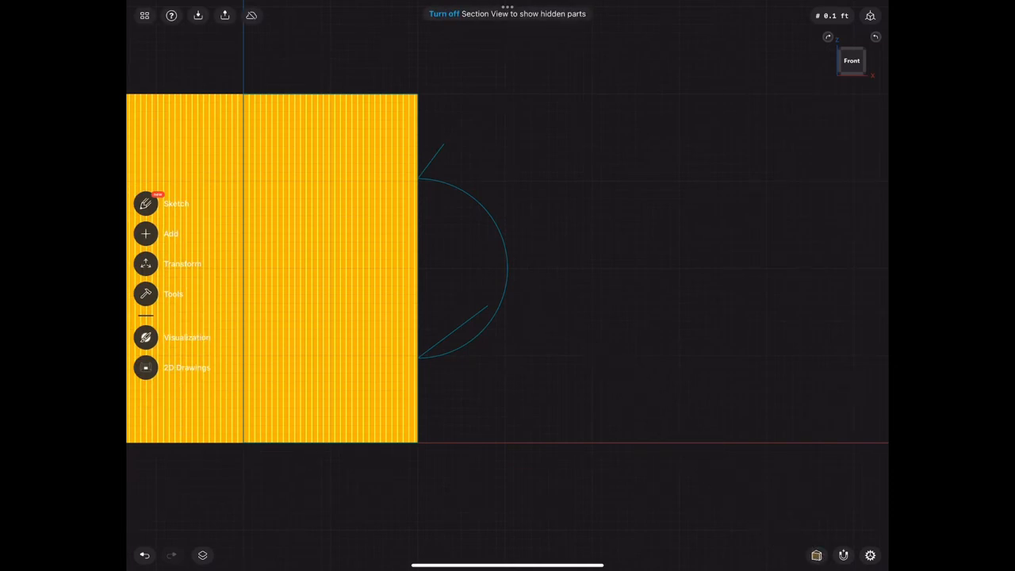
{"action": "left_click", "coordinate": [146, 203]}
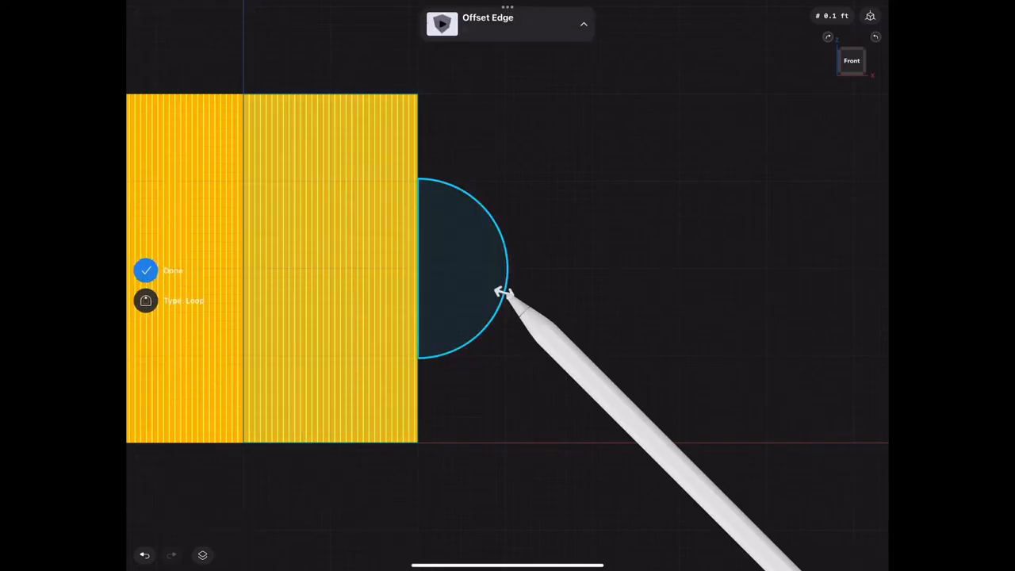
{"action": "left_click_drag", "start_coordinate": [504, 292], "coordinate": [463, 327]}
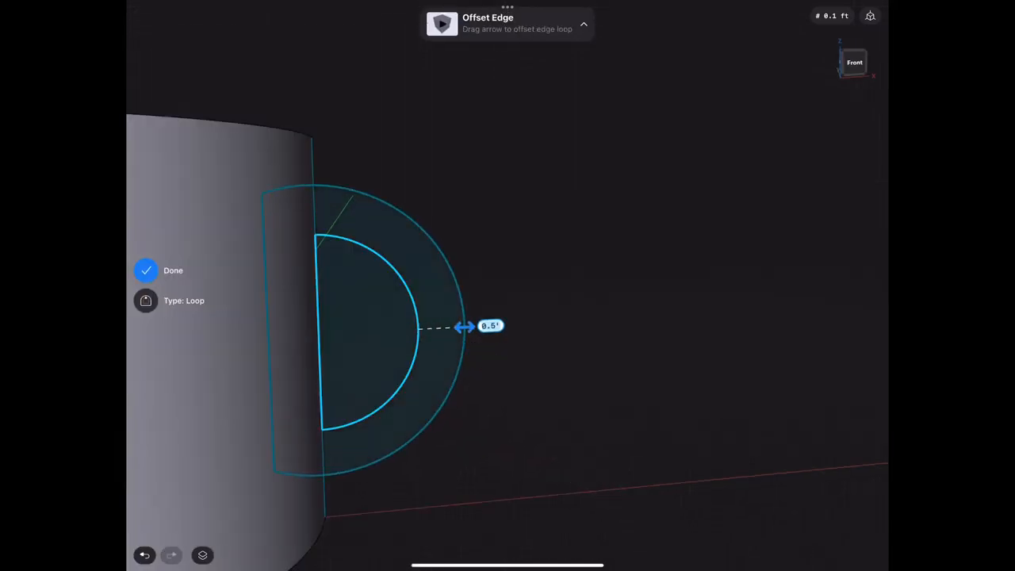
{"action": "left_click", "coordinate": [146, 270]}
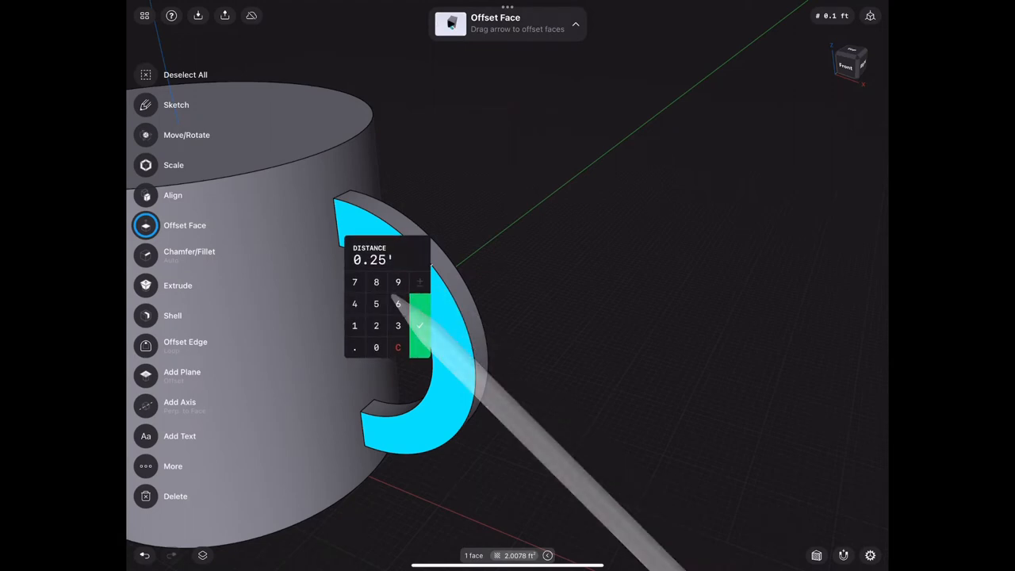
Step: Confirm the 0.25 ft handle thickness and fillet the mug's bottom outer edge
{"action": "left_click", "coordinate": [420, 325]}
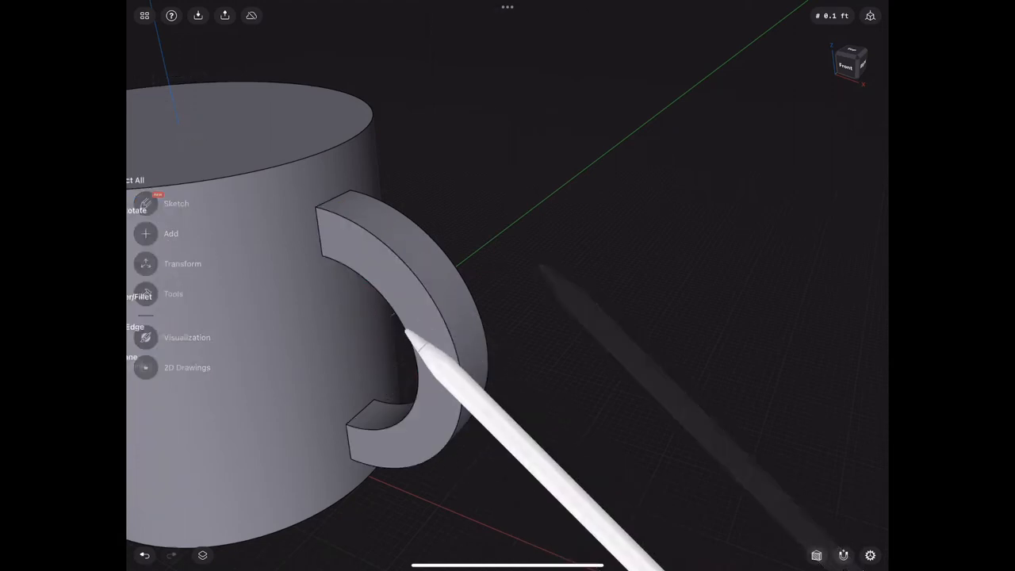
{"action": "left_click", "coordinate": [173, 293]}
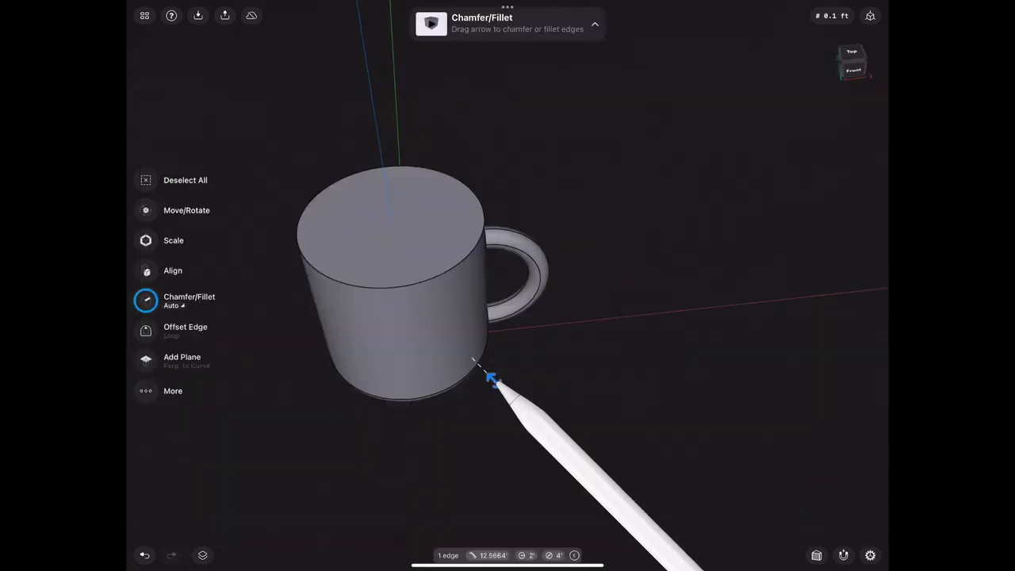
{"action": "left_click", "coordinate": [492, 380]}
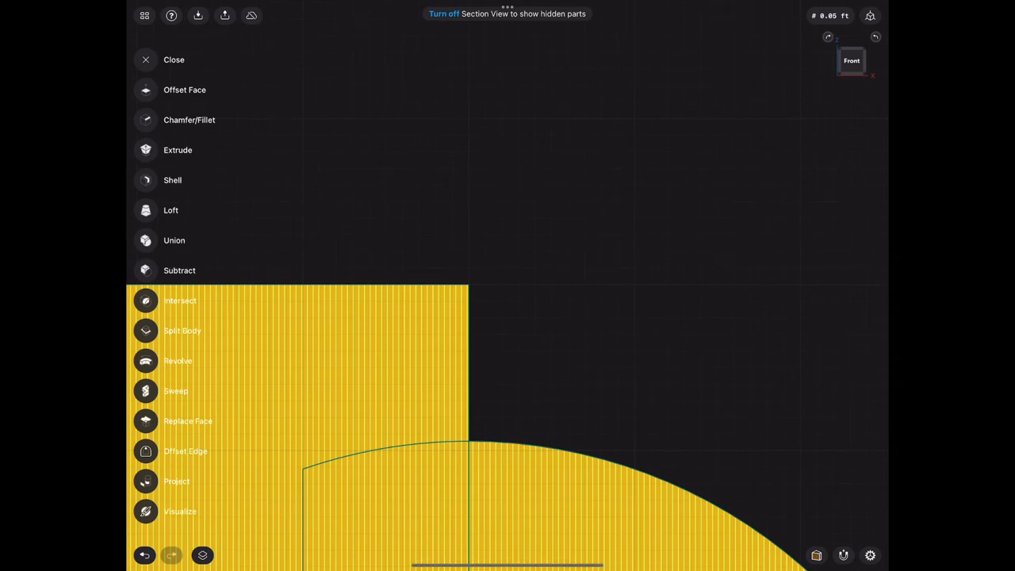
Step: Draw the 0.025 ft step profile at the rim and trim its extra segment
{"action": "left_click", "coordinate": [146, 60]}
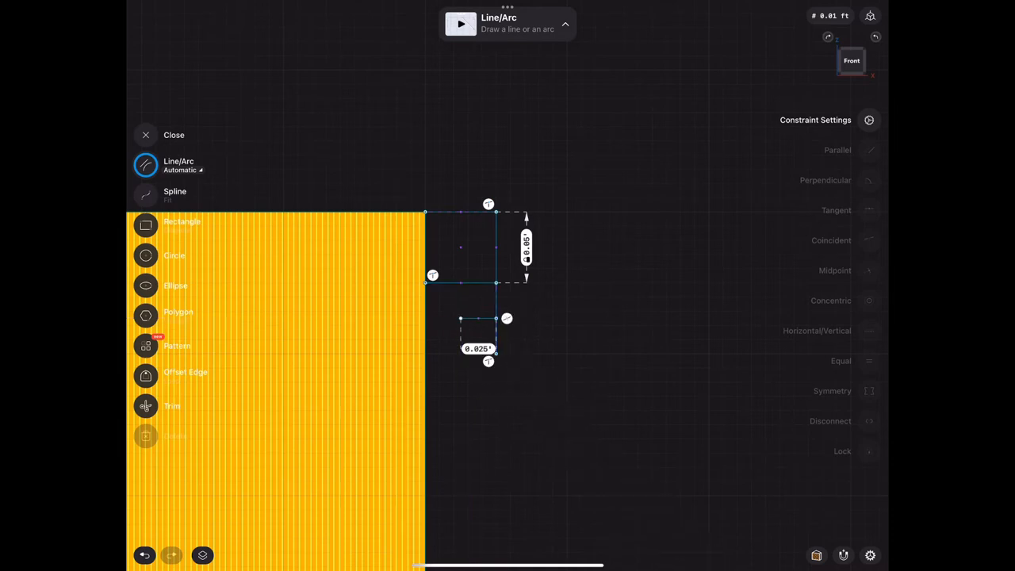
{"action": "left_click", "coordinate": [145, 254]}
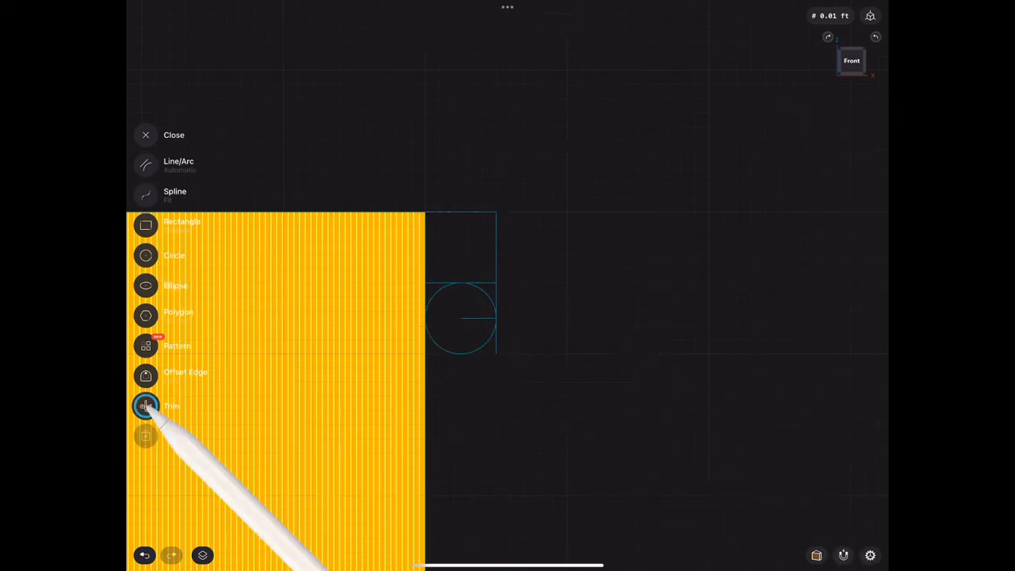
{"action": "left_click", "coordinate": [146, 405]}
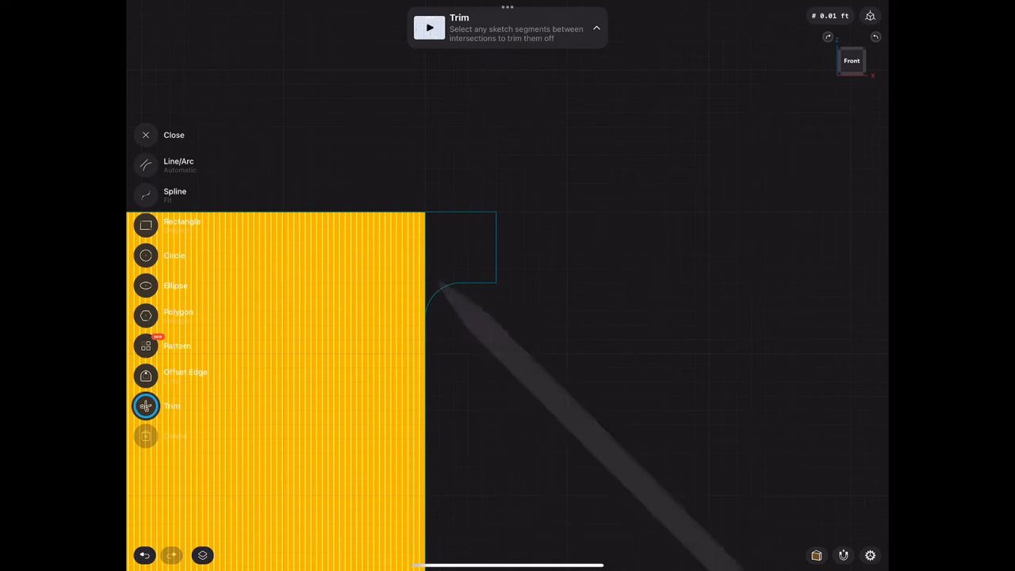
{"action": "left_click", "coordinate": [146, 165]}
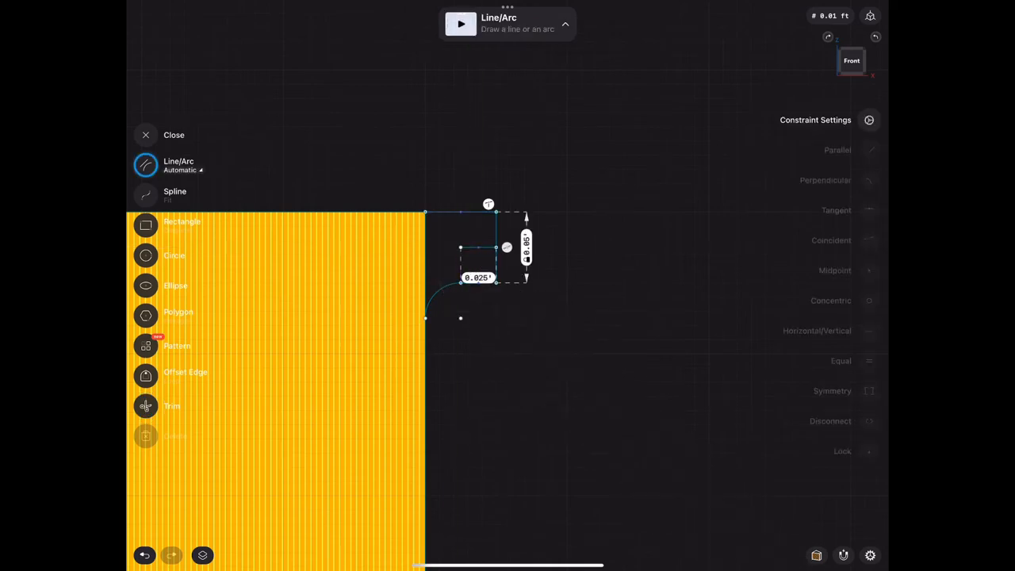
Step: Add a 0.05 ft circle at the rim corner and trim it into a rounded lip
{"action": "left_click", "coordinate": [174, 255]}
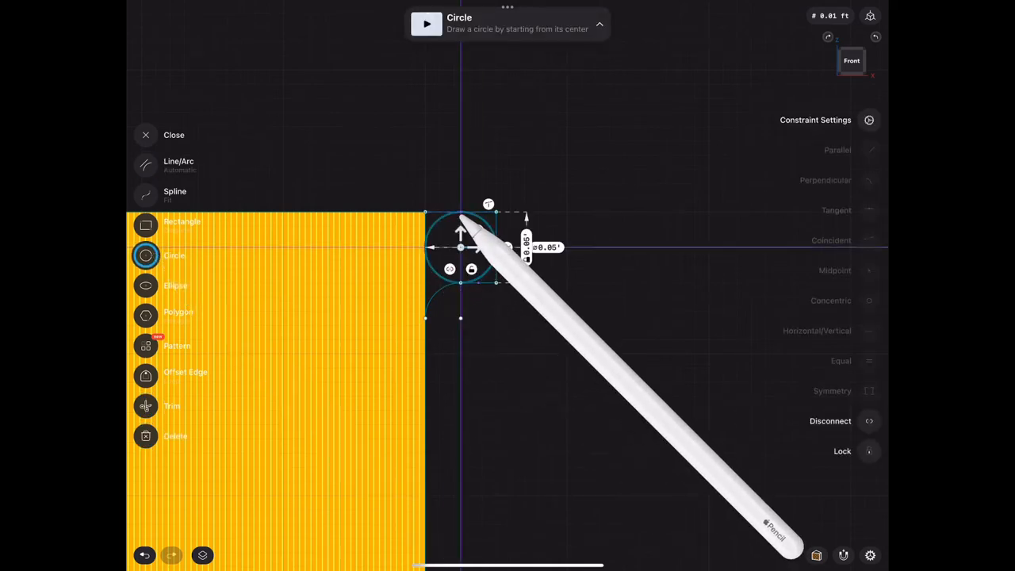
{"action": "left_click", "coordinate": [146, 406]}
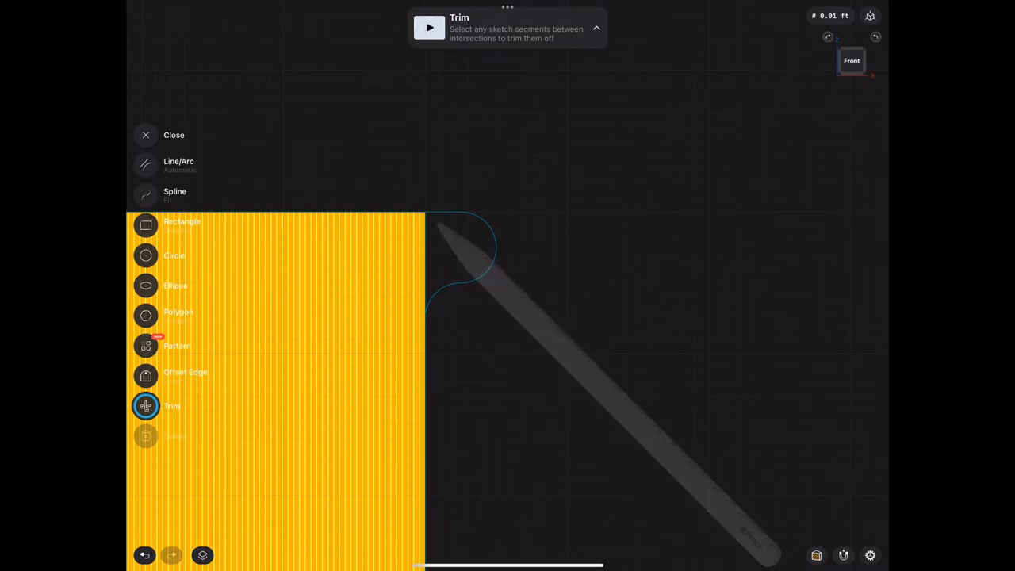
{"action": "left_click", "coordinate": [146, 405]}
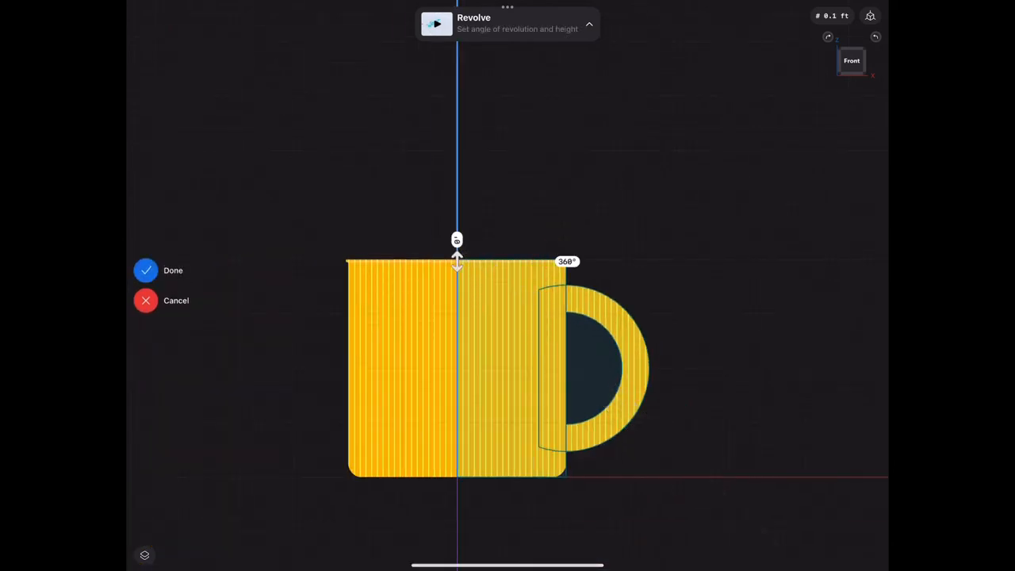
Step: Accept the 360° revolve of the lip profile into a rounded rim
{"action": "left_click", "coordinate": [158, 269]}
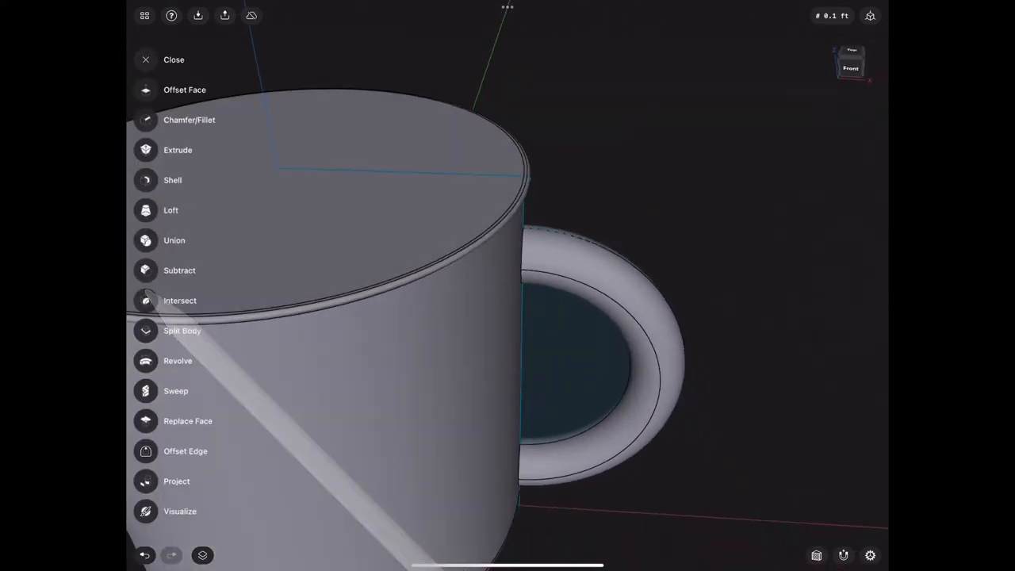
{"action": "left_click", "coordinate": [174, 241]}
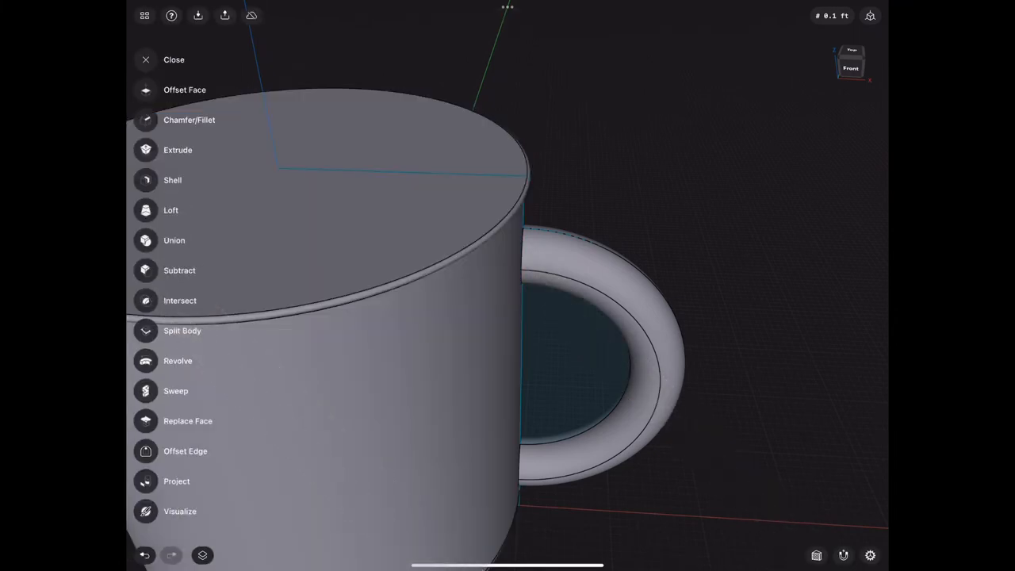
Step: Shell the mug from its top face, retrying after a first abandoned attempt, toward 0.1 ft walls
{"action": "left_click", "coordinate": [171, 180]}
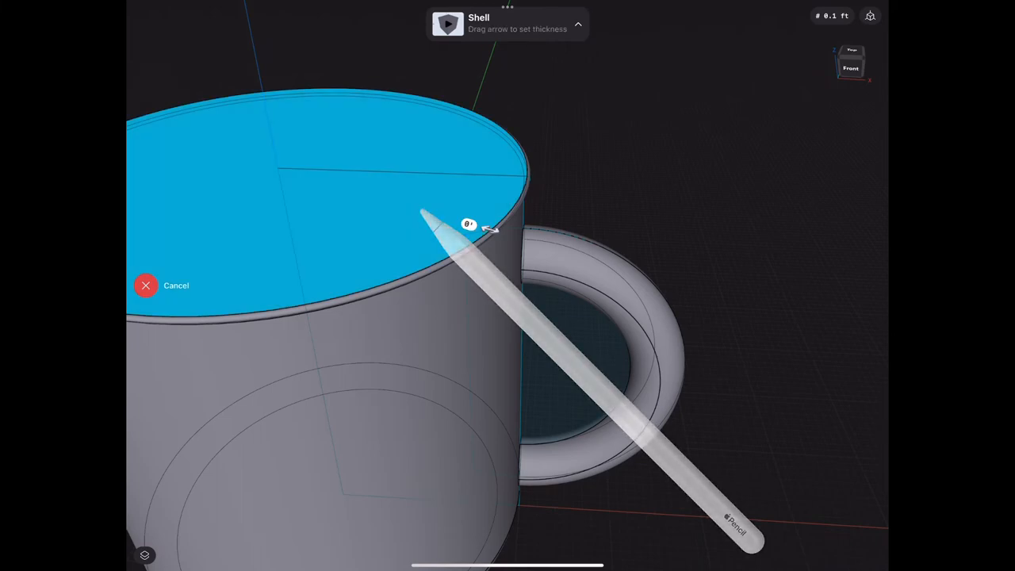
{"action": "left_click_drag", "start_coordinate": [476, 230], "coordinate": [479, 225]}
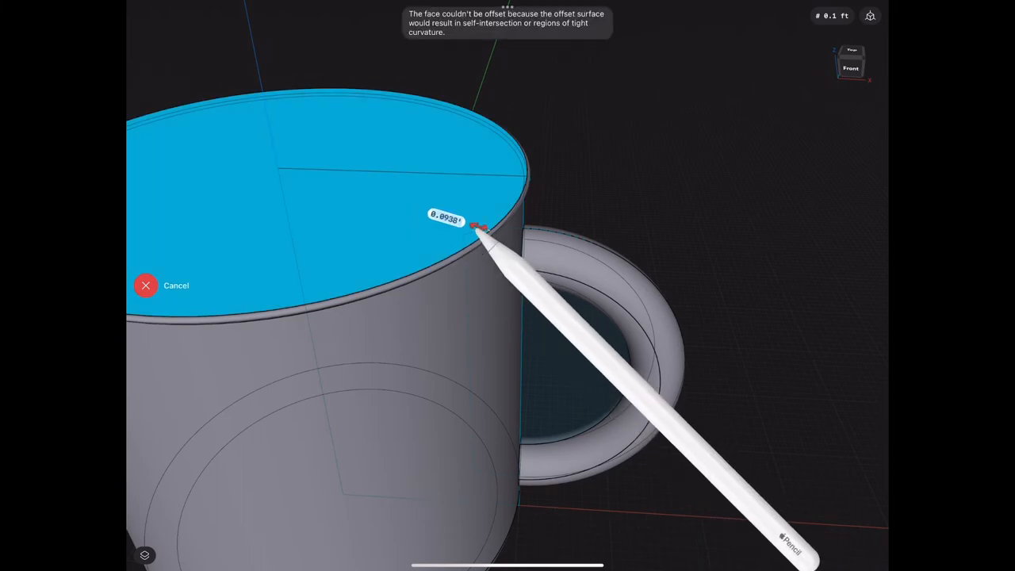
{"action": "left_click_drag", "start_coordinate": [472, 225], "coordinate": [515, 241]}
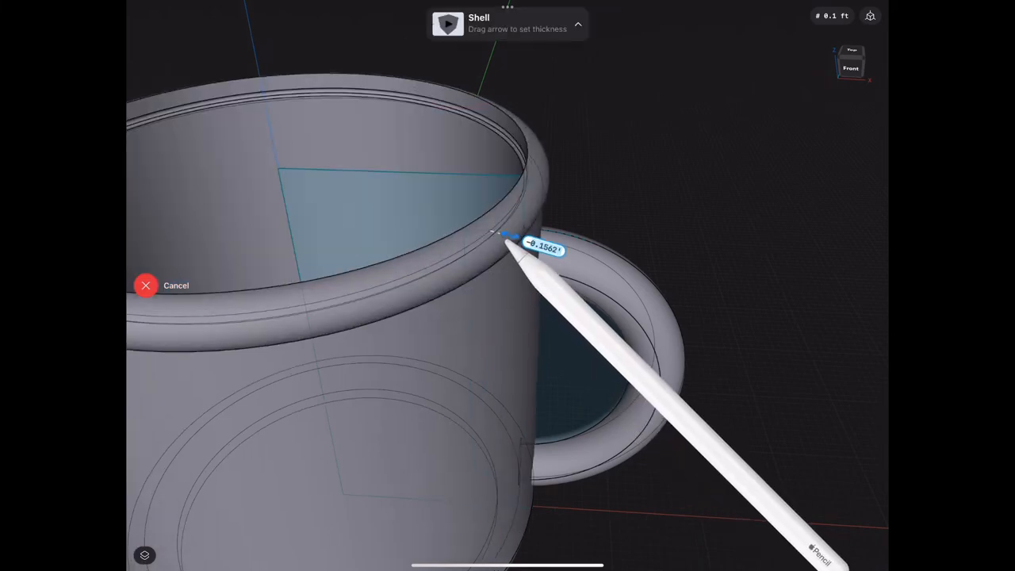
{"action": "left_click", "coordinate": [146, 285]}
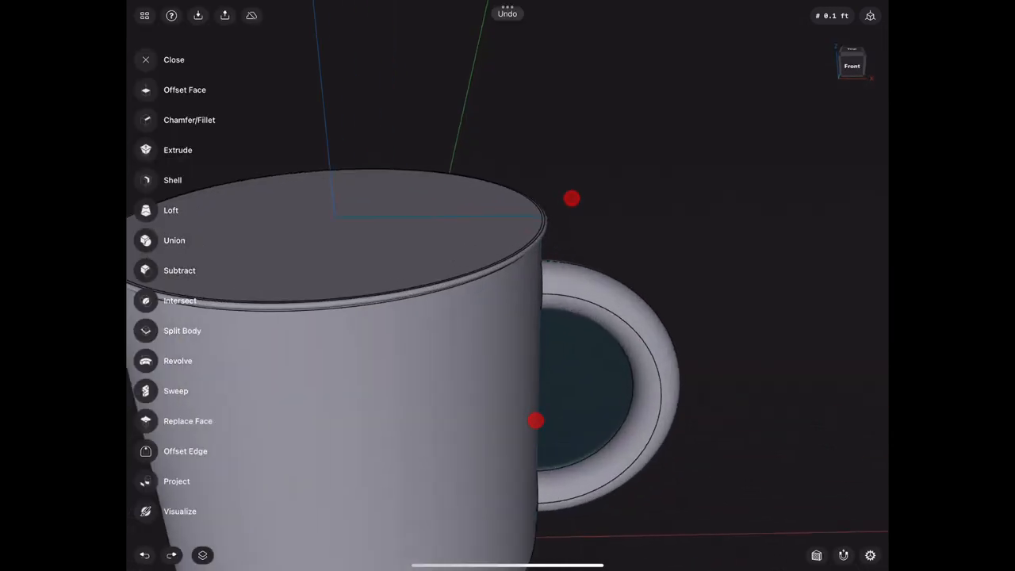
{"action": "left_click", "coordinate": [171, 181]}
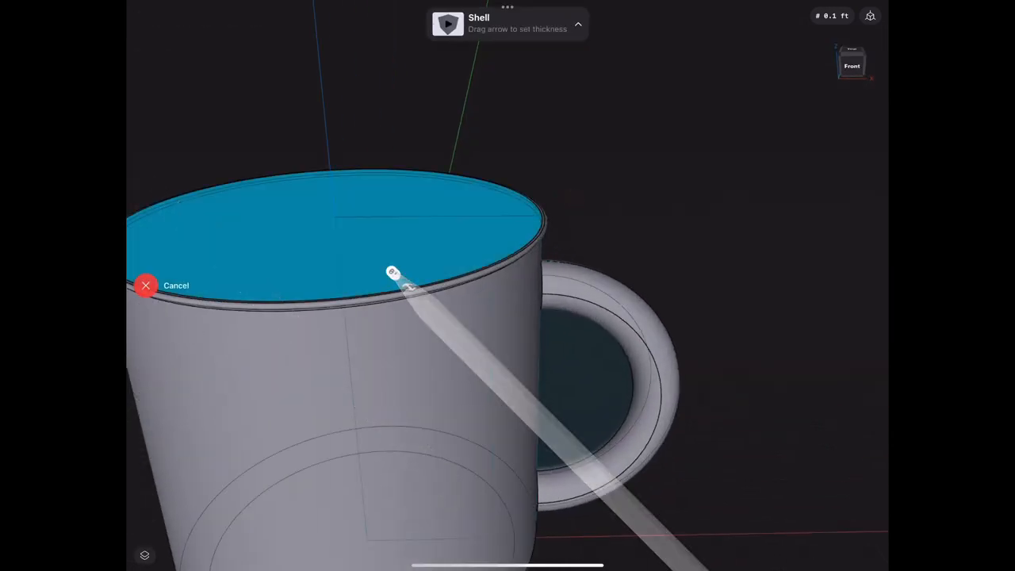
{"action": "left_click_drag", "start_coordinate": [393, 273], "coordinate": [428, 235]}
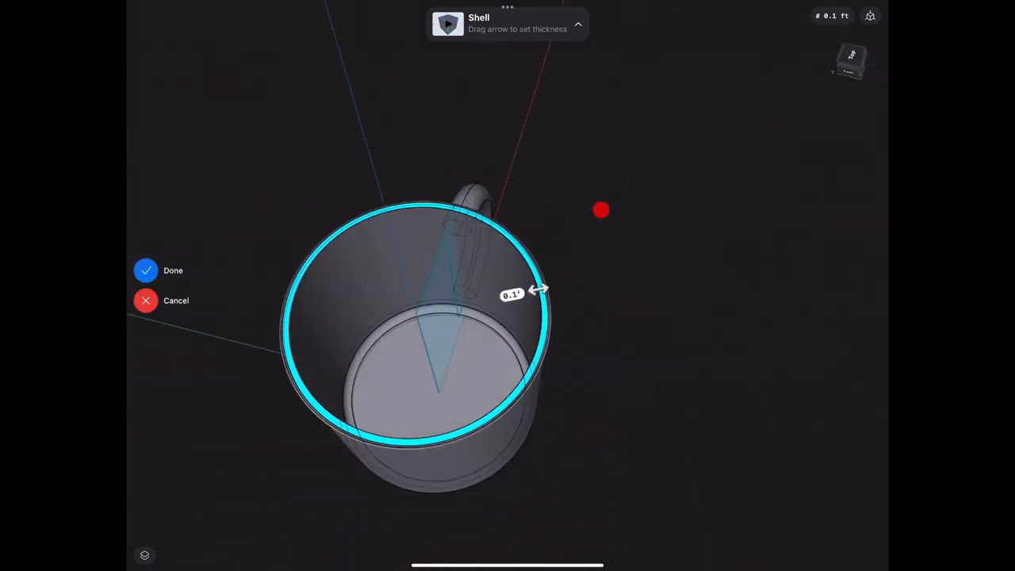
Step: Apply the shell to hollow the mug body and back out of the Union operation
{"action": "left_click", "coordinate": [146, 269]}
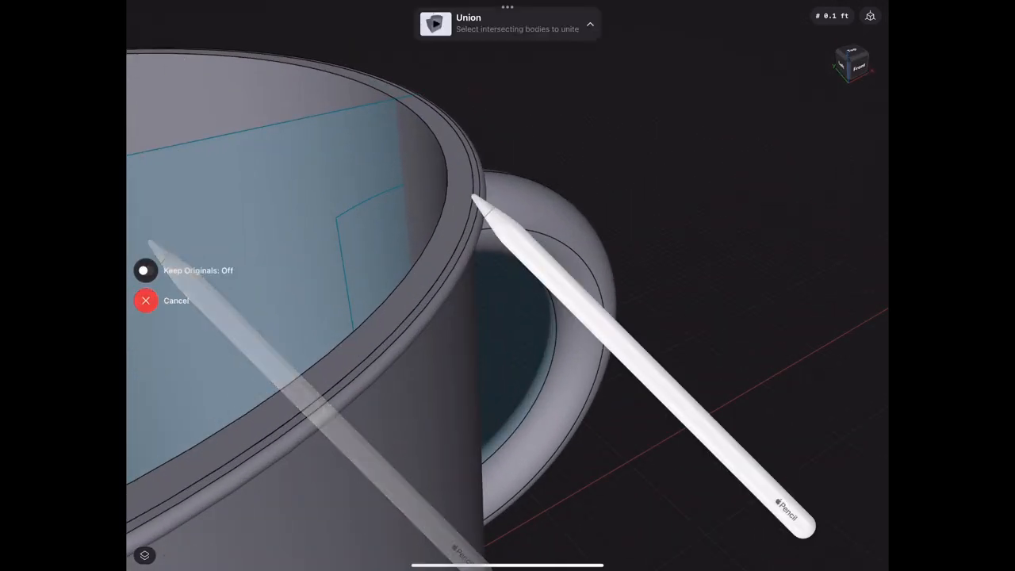
{"action": "left_click", "coordinate": [146, 301]}
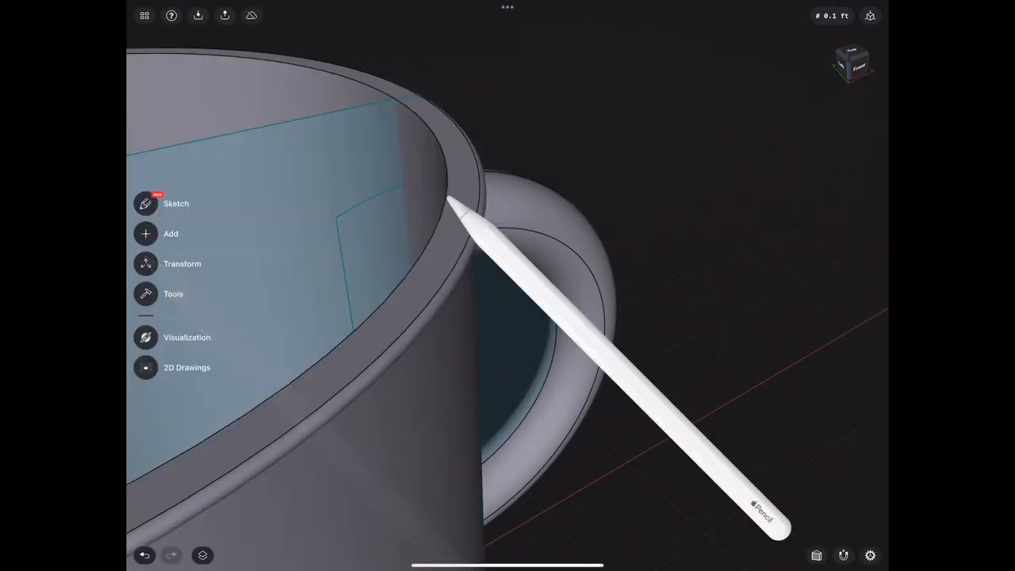
{"action": "left_click", "coordinate": [173, 293]}
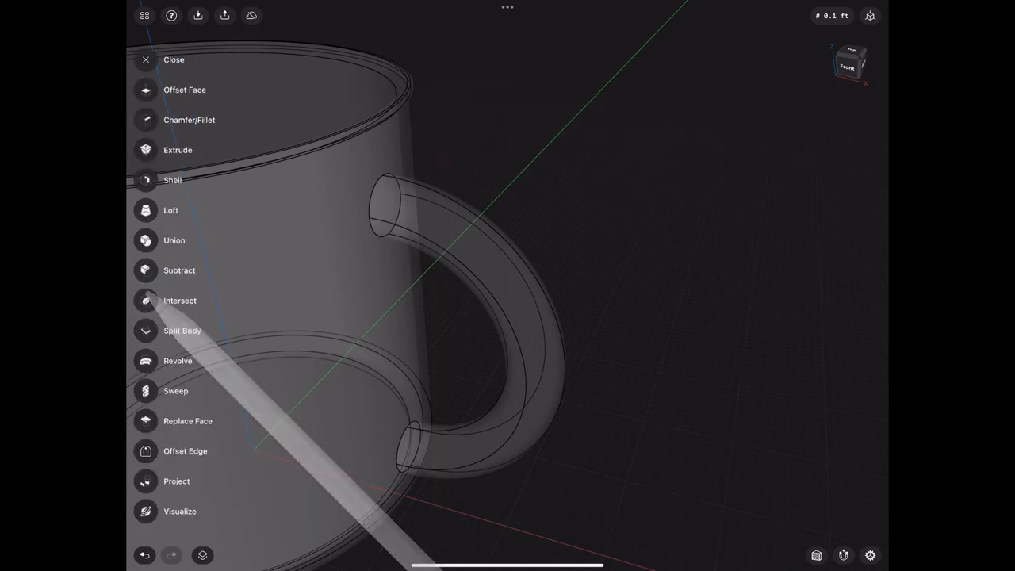
{"action": "left_click", "coordinate": [146, 60]}
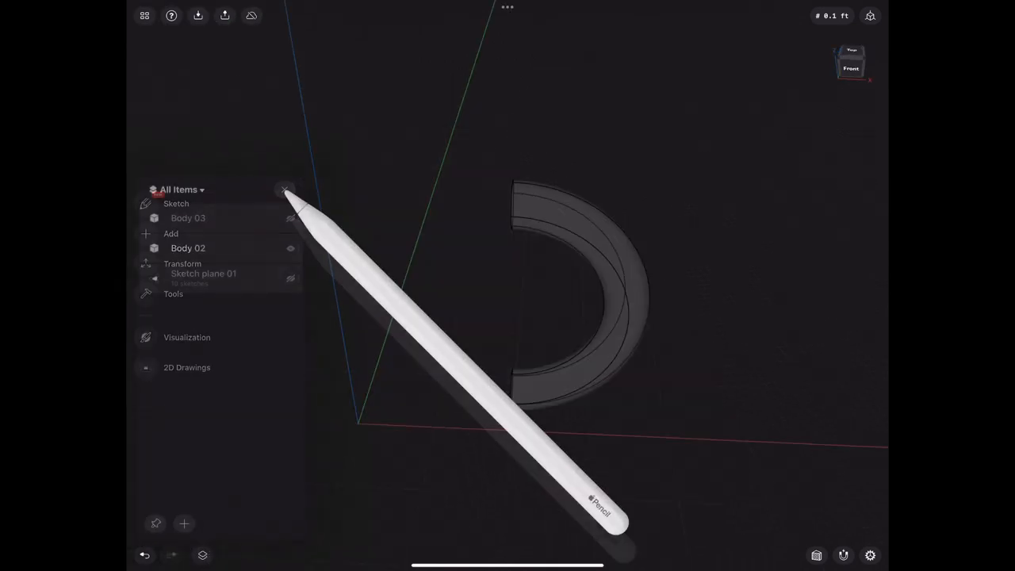
Step: Replace the handle end faces to match the mug wall and union handle and mug into one body
{"action": "left_click", "coordinate": [286, 191]}
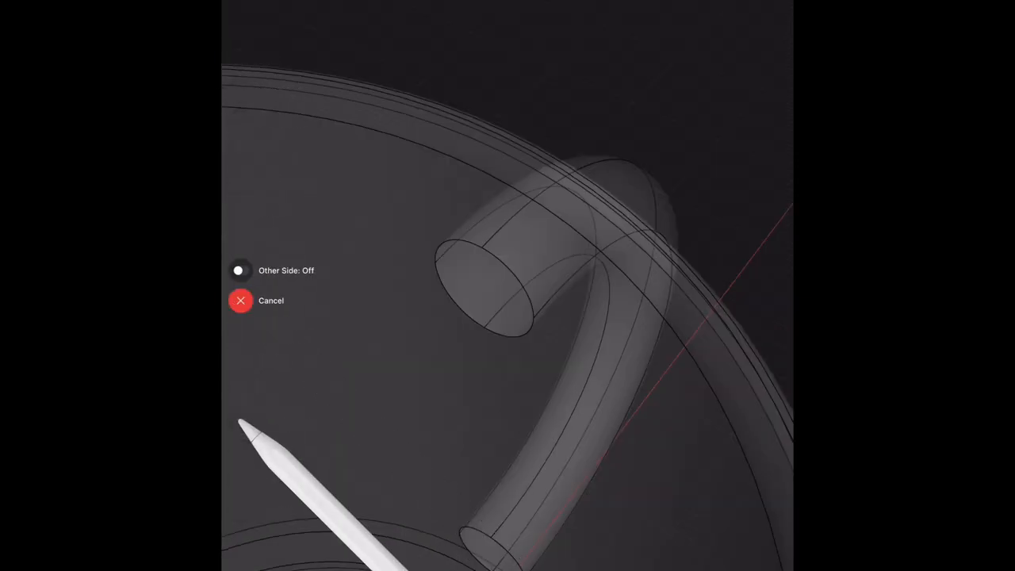
{"action": "left_click", "coordinate": [241, 301]}
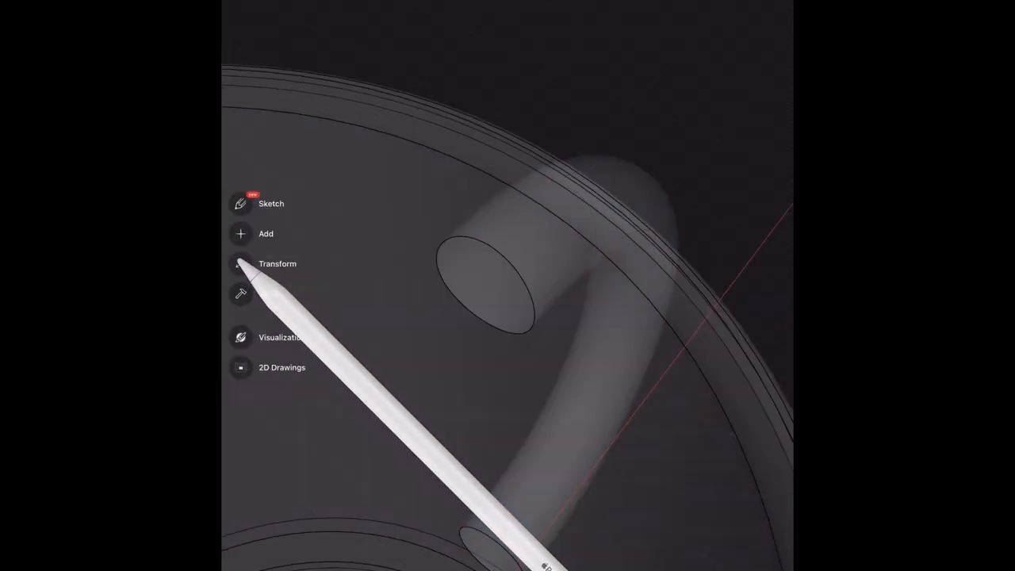
{"action": "left_click", "coordinate": [267, 233]}
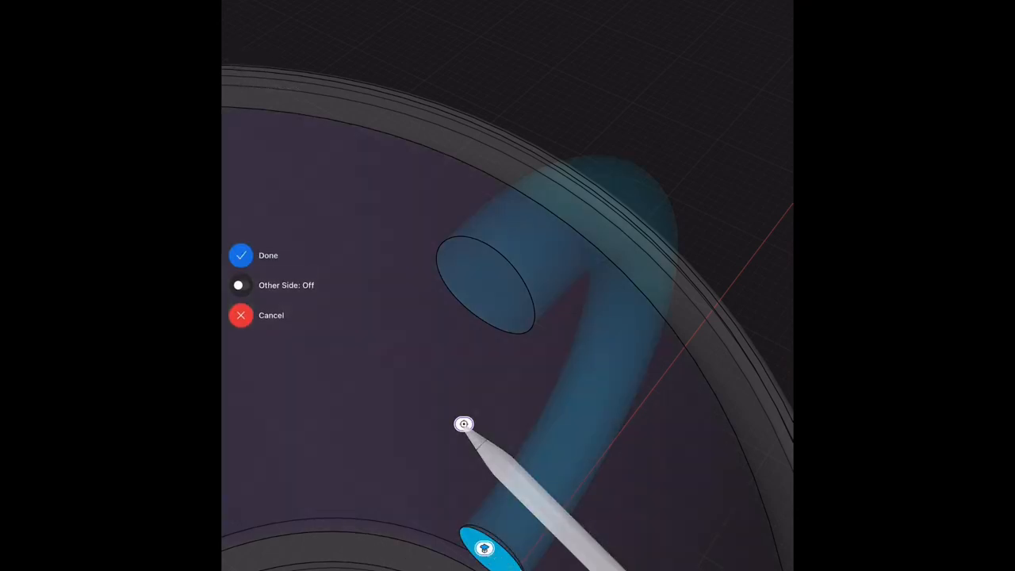
{"action": "left_click", "coordinate": [241, 253]}
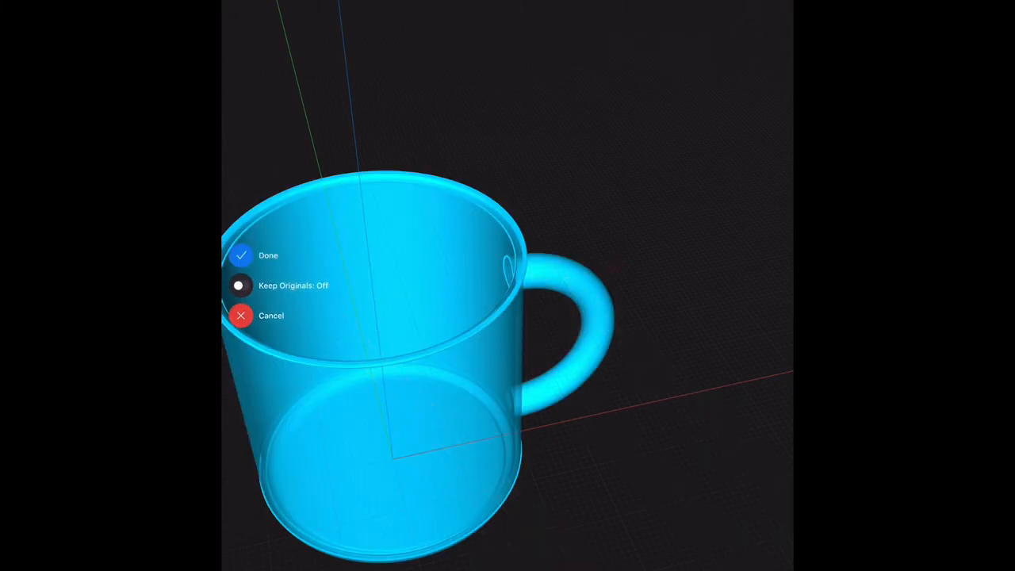
{"action": "left_click", "coordinate": [268, 255]}
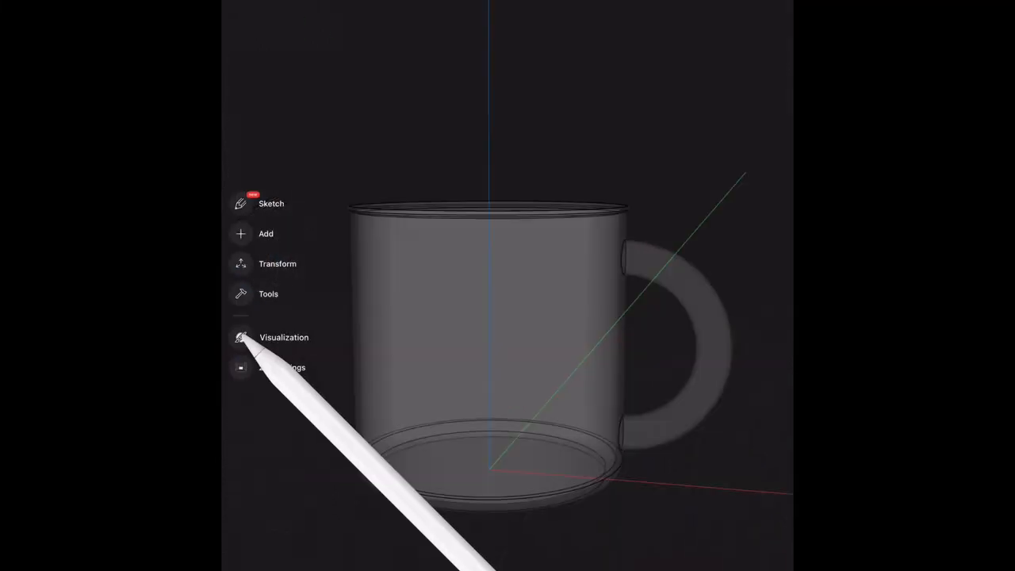
Step: Extrude the mug's inner bottom face upward into a coffee fill near the rim
{"action": "left_click", "coordinate": [282, 336]}
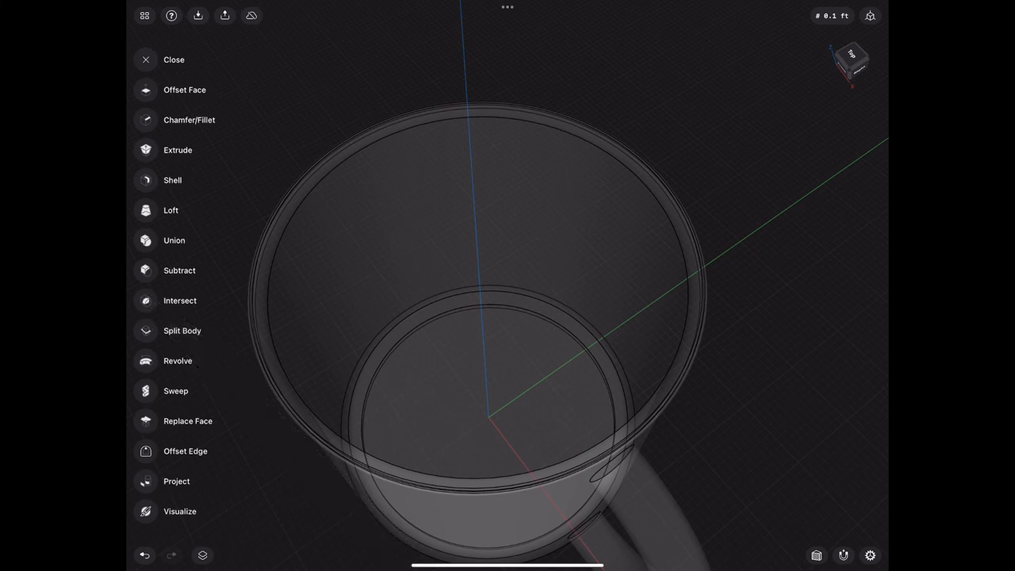
{"action": "left_click", "coordinate": [177, 149]}
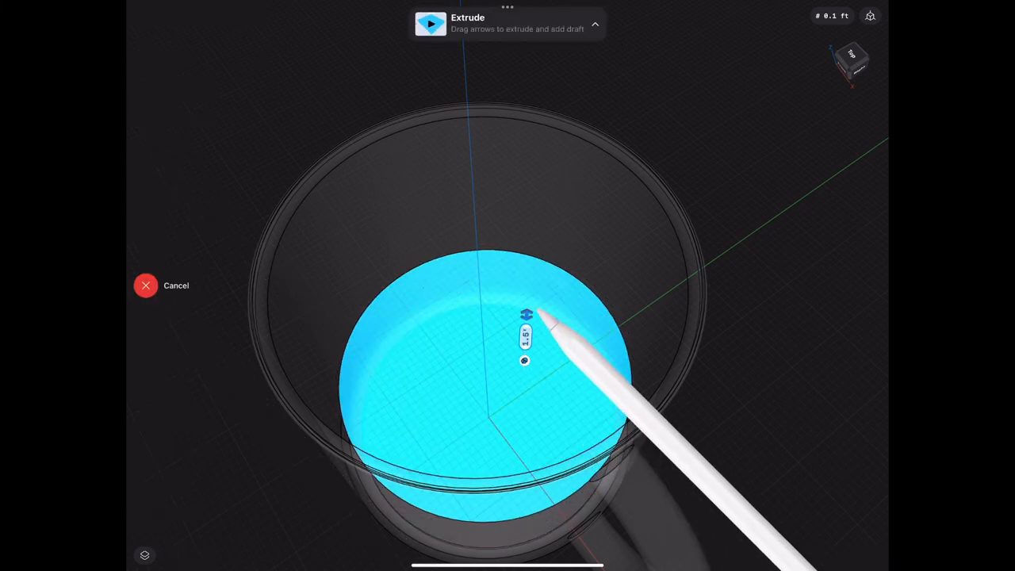
{"action": "left_click_drag", "start_coordinate": [527, 333], "coordinate": [531, 219]}
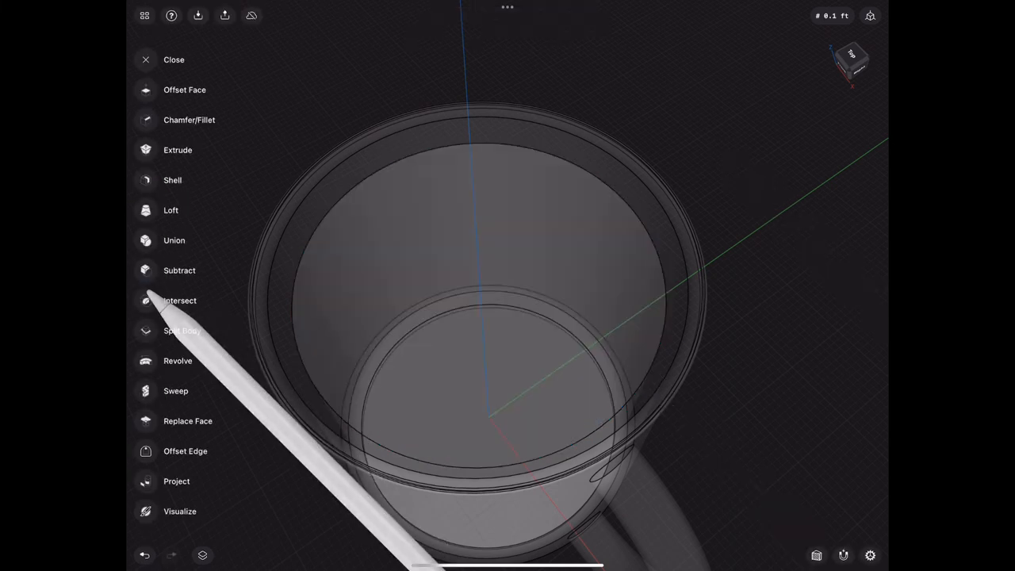
Step: Replace the fill's face and subtract the mug so the orange fill sits inside
{"action": "left_click", "coordinate": [187, 420]}
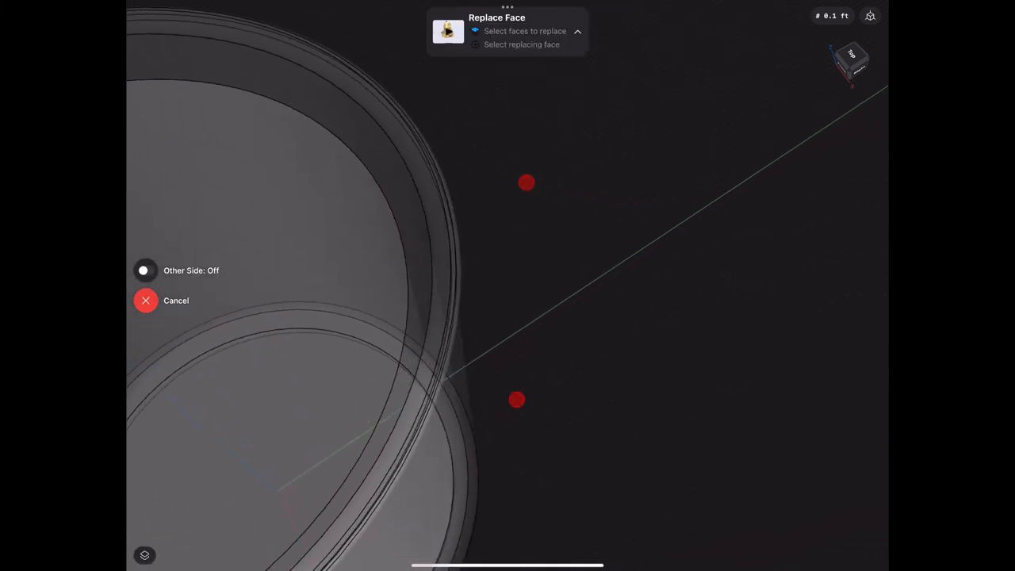
{"action": "left_click", "coordinate": [146, 299]}
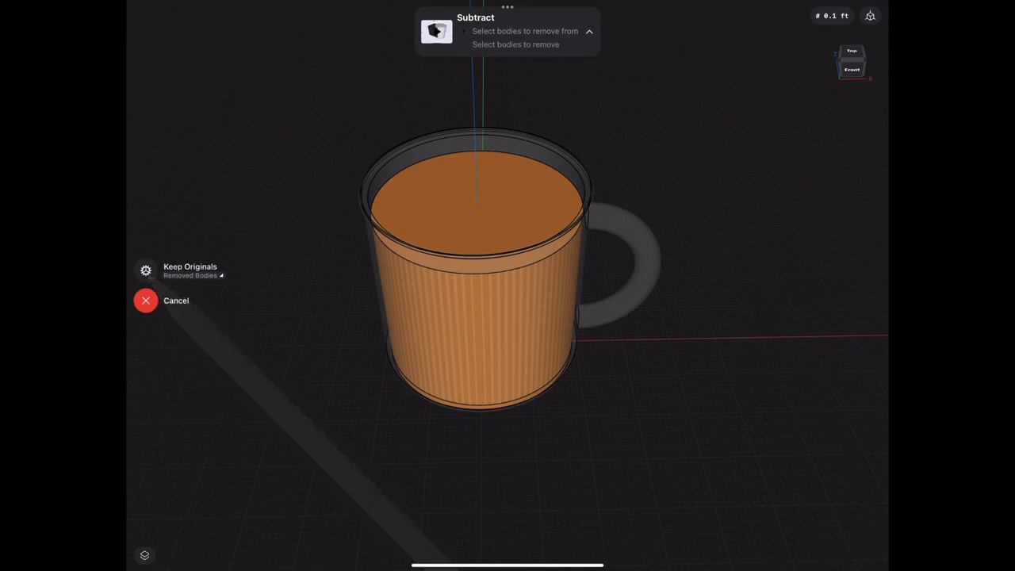
{"action": "left_click", "coordinate": [145, 301]}
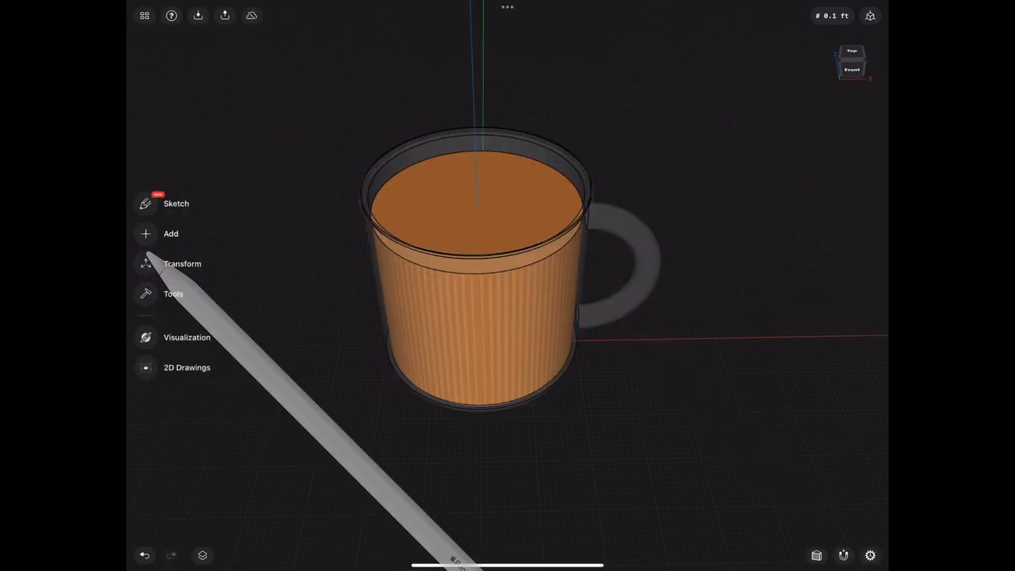
Step: Switch to Visualization, try Colored Mood and Black and White Stage, then settle on the Transparent environment
{"action": "left_click", "coordinate": [187, 336]}
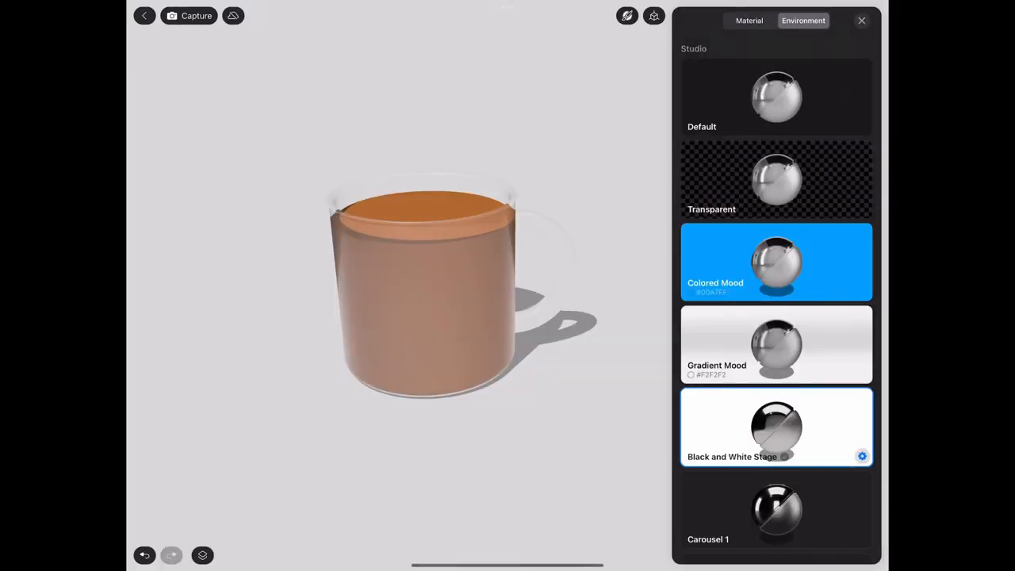
{"action": "left_click", "coordinate": [775, 262]}
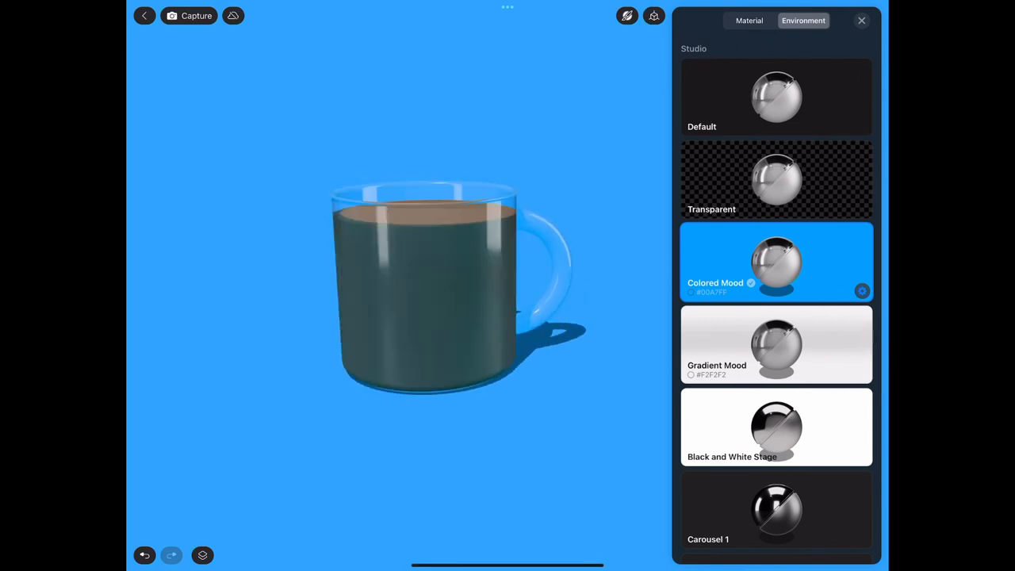
{"action": "left_click", "coordinate": [776, 426]}
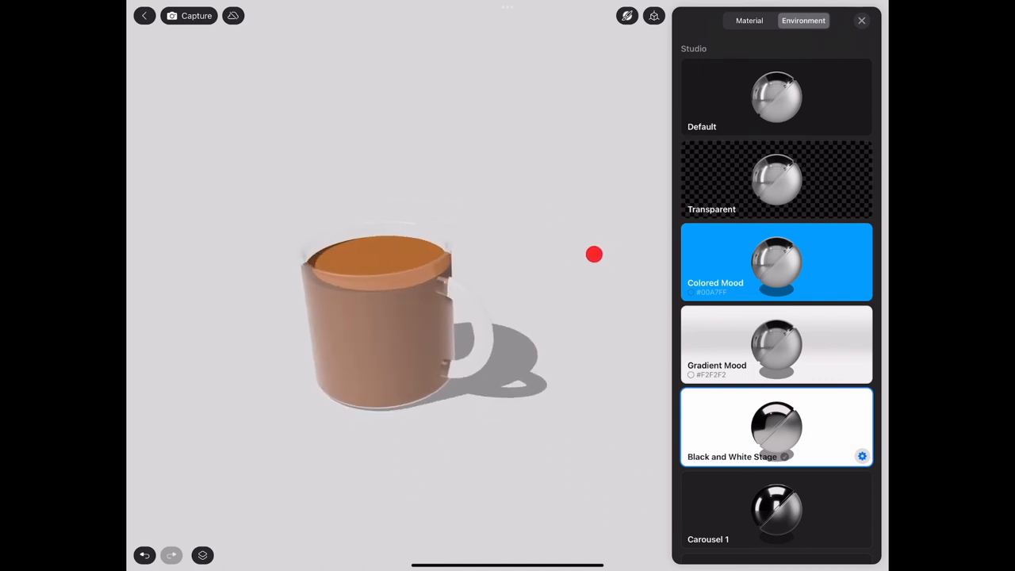
{"action": "left_click", "coordinate": [775, 179]}
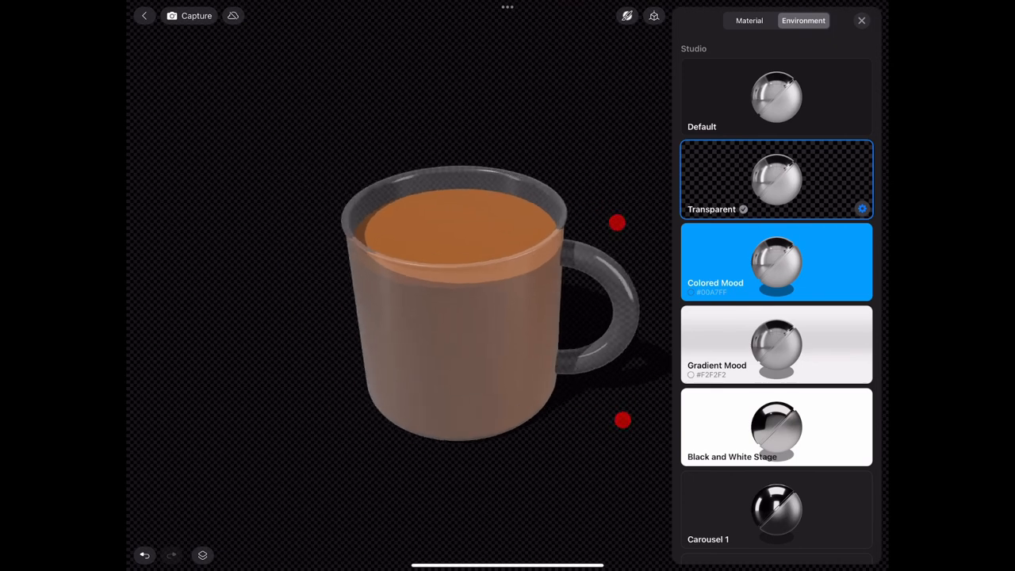
{"action": "left_click", "coordinate": [861, 19]}
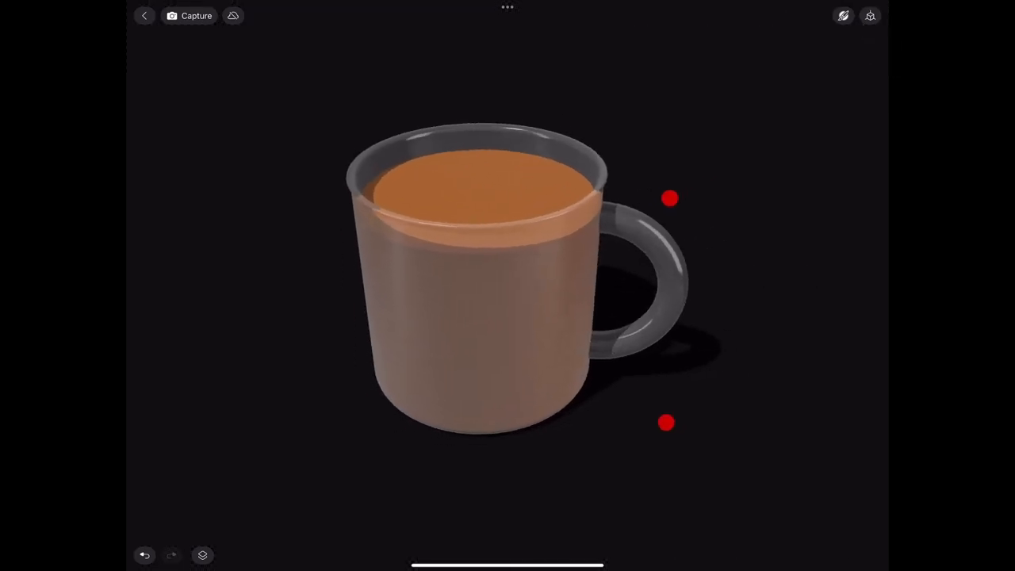